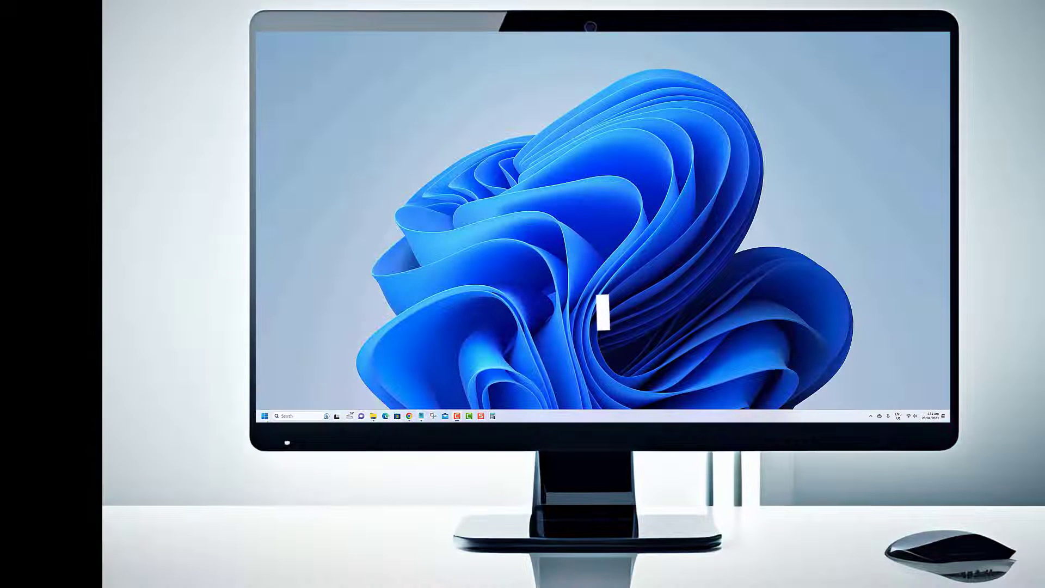
- Browse the Settings System page, visiting Network & internet and Bluetooth & devices
click(263, 415)
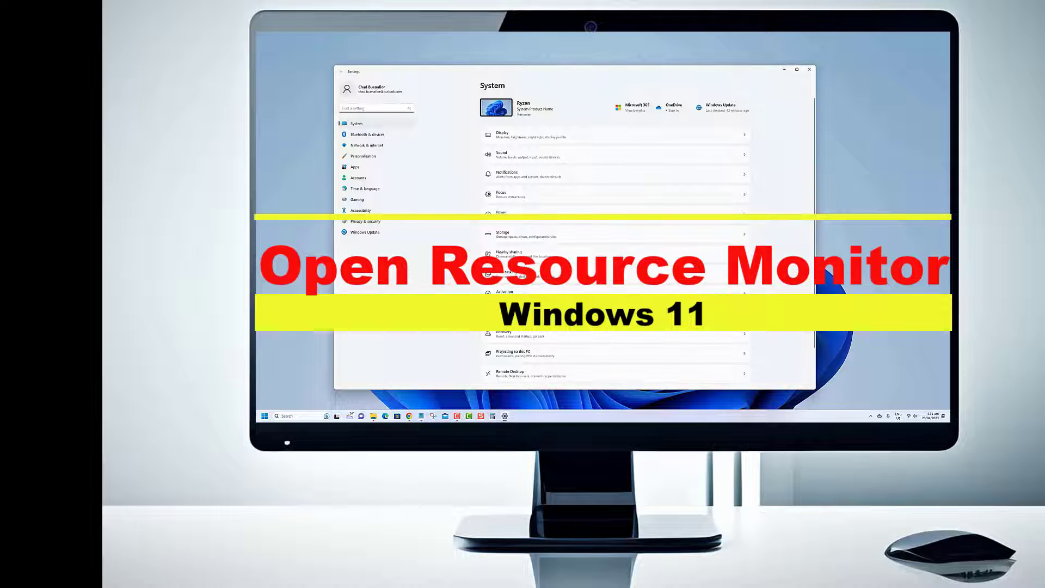
scroll(down, 3)
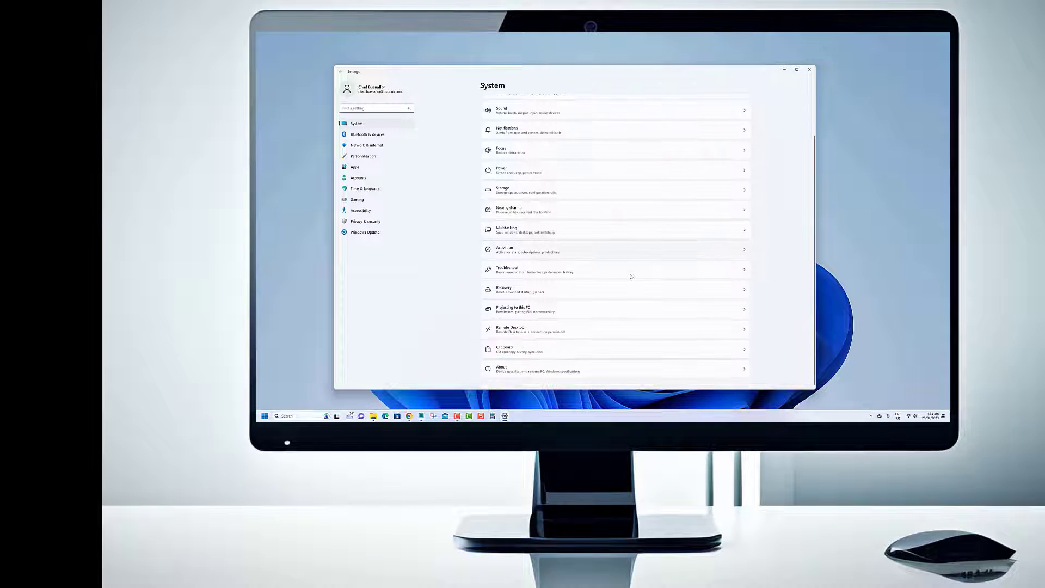
click(367, 144)
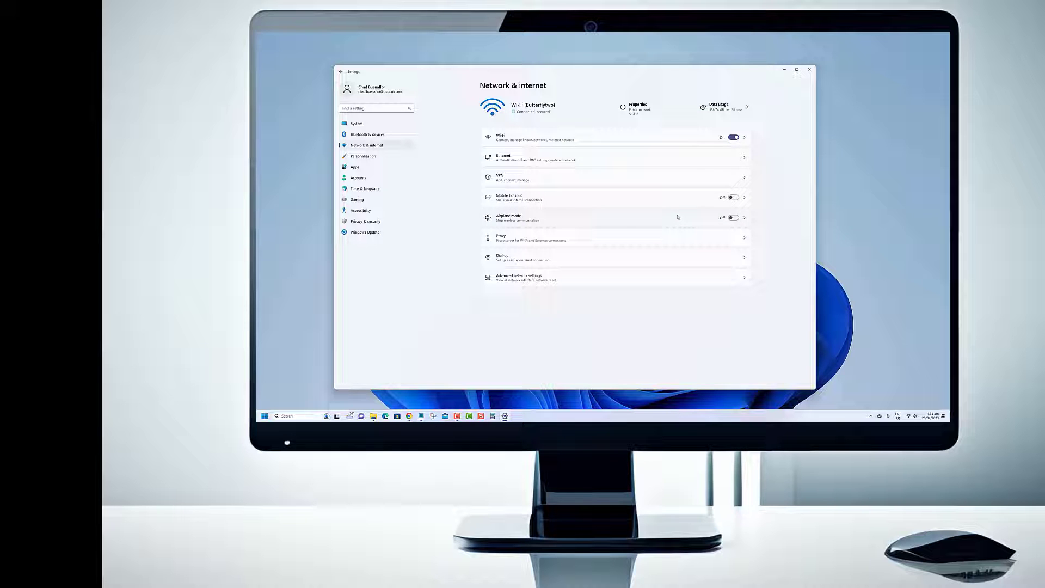
click(356, 123)
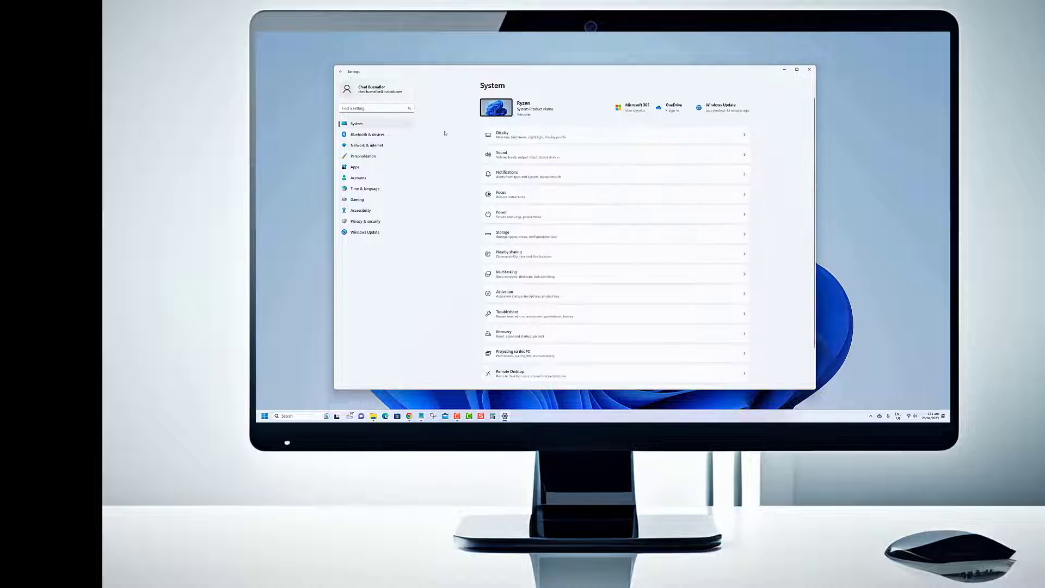
click(367, 133)
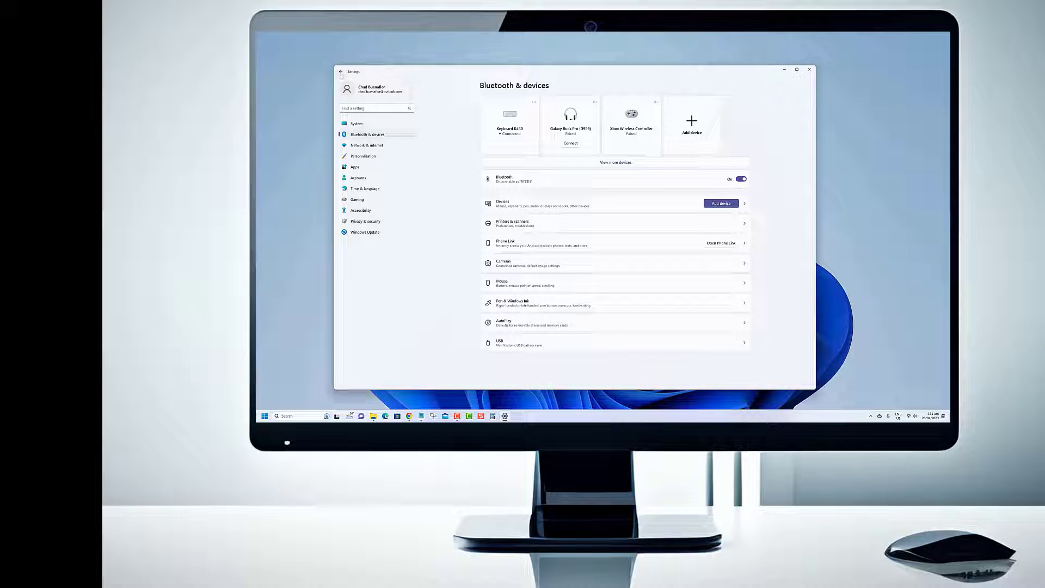
click(356, 123)
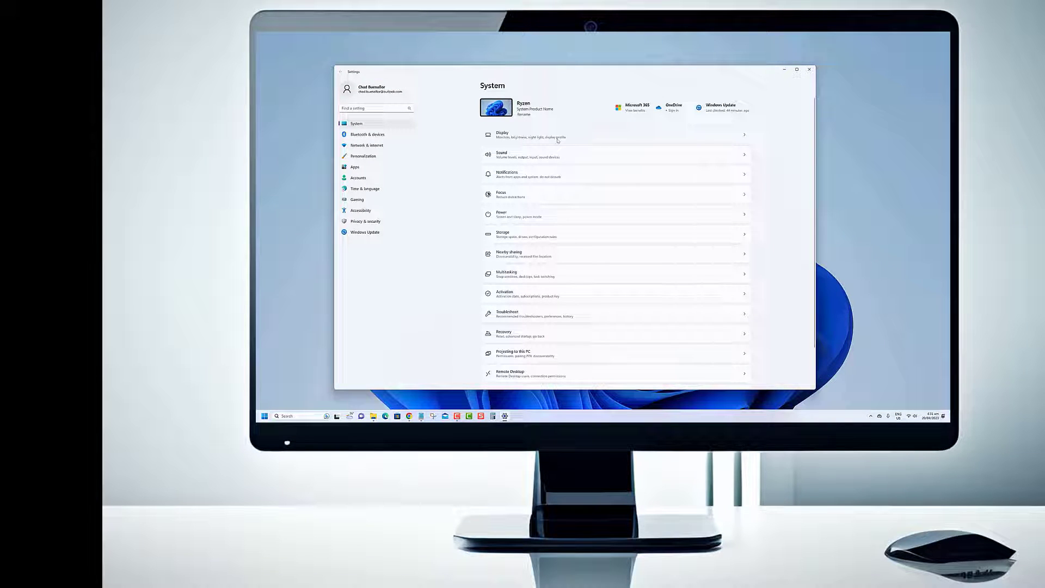
- Visit Apps and Gaming, show the Xbox Game Bar page, then close Settings
click(355, 167)
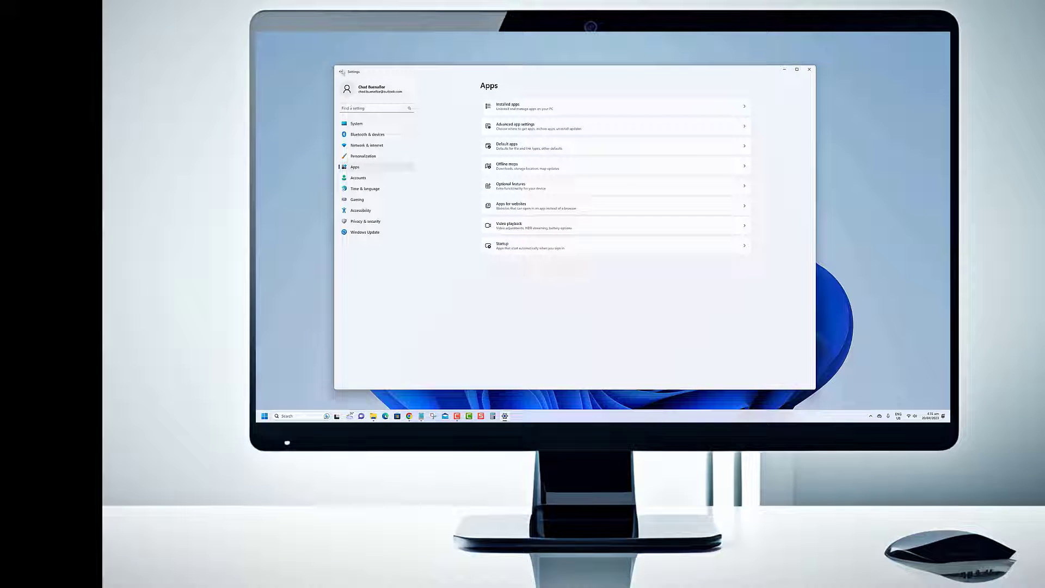
click(357, 123)
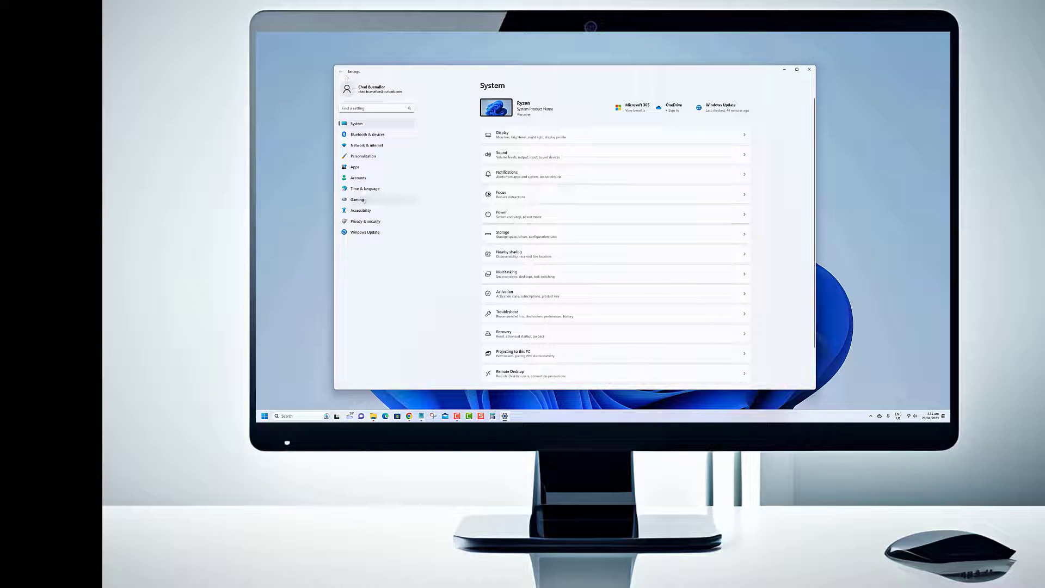
click(358, 199)
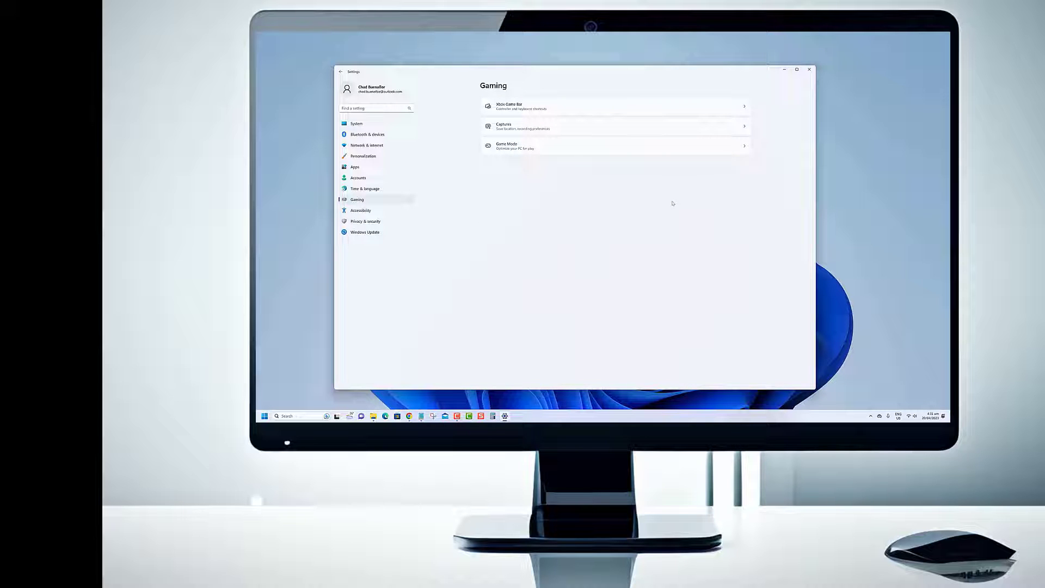
click(613, 106)
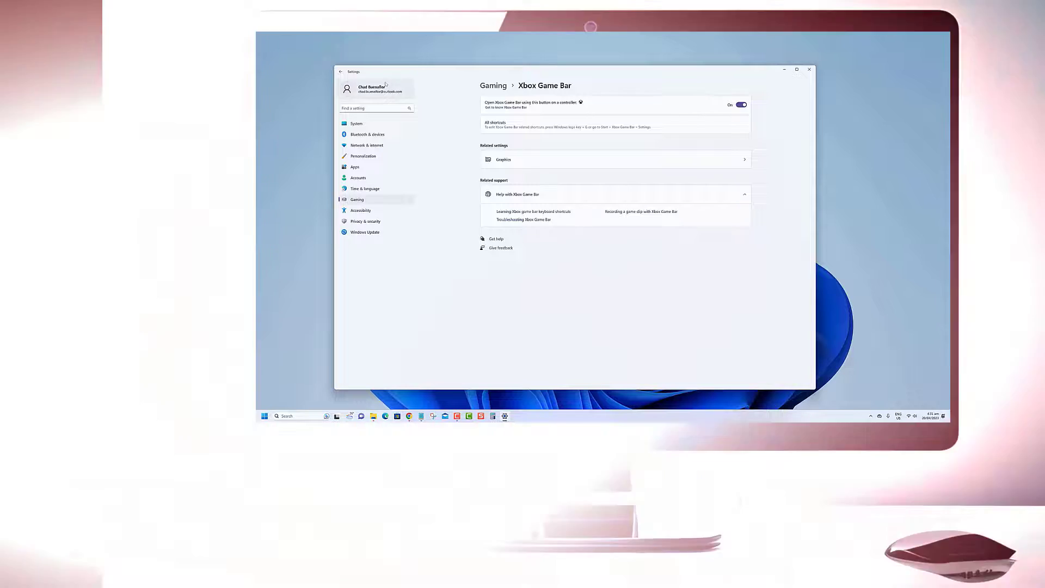
click(809, 70)
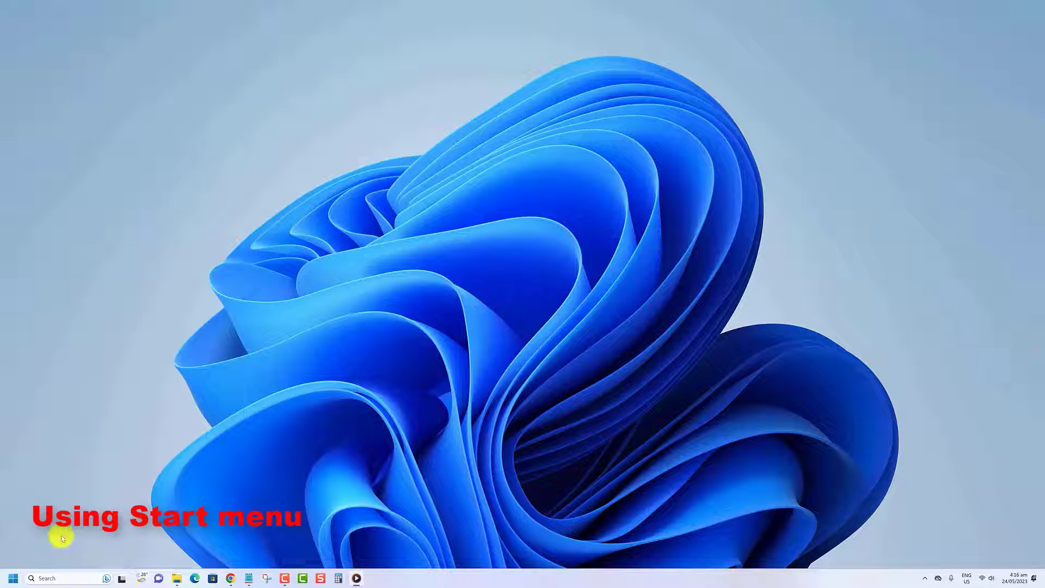
- Launch Resource Monitor from a Start menu search for "resource monitor", then close it
click(11, 578)
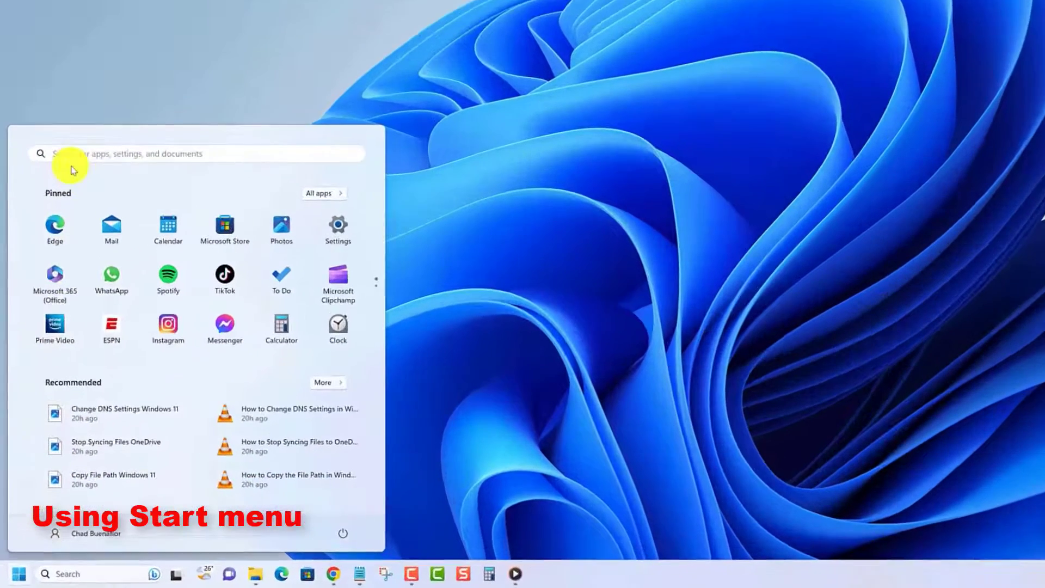
click(193, 153)
text(resource monitor)
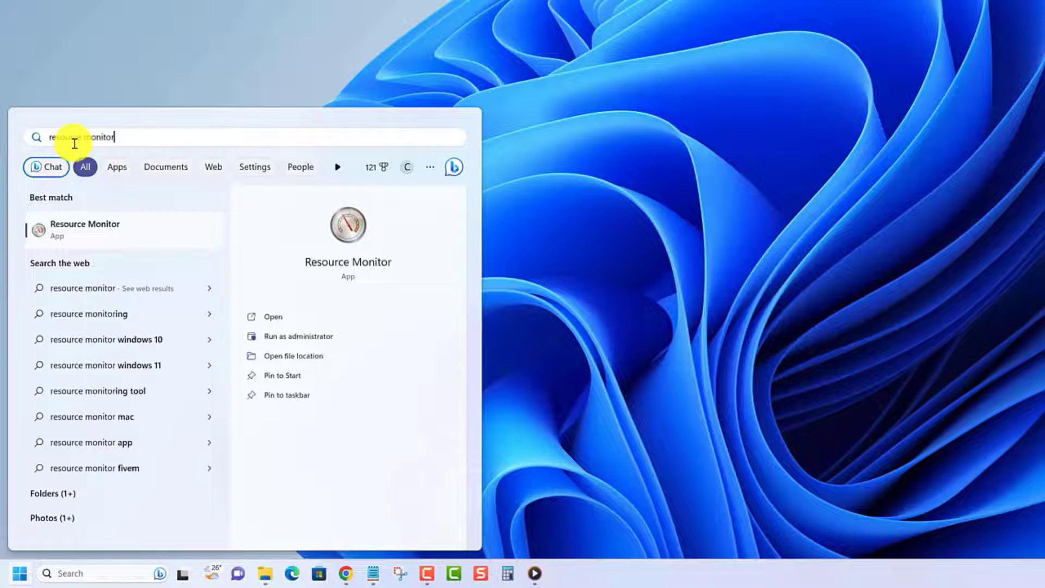
click(272, 315)
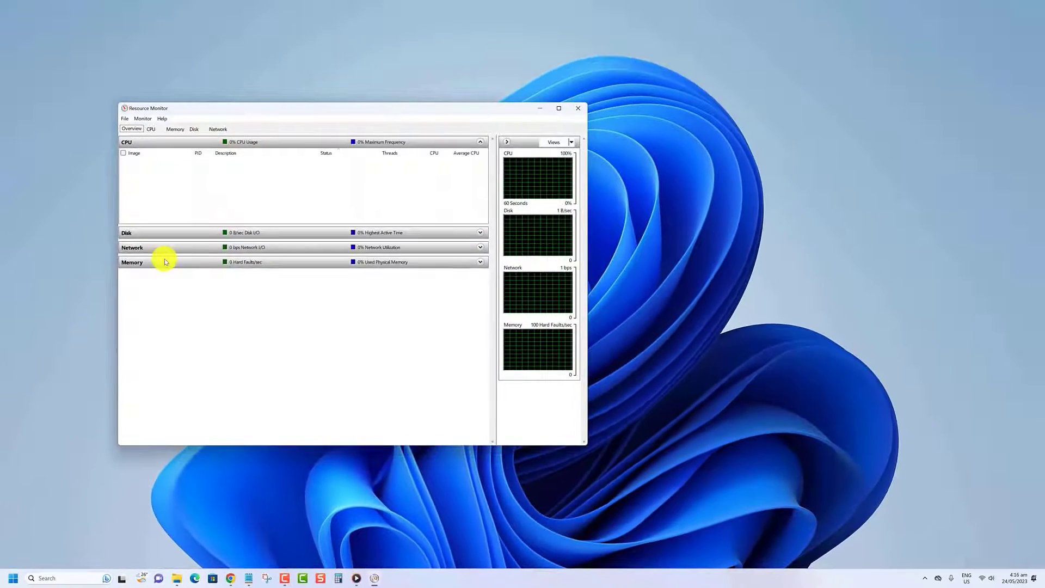
click(577, 108)
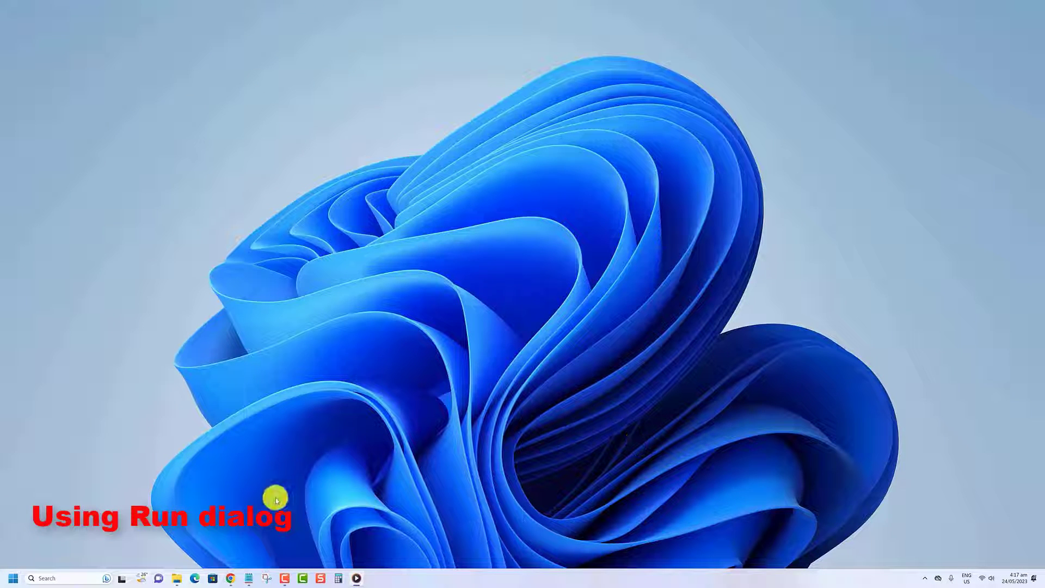
- Launch Resource Monitor via the Run dialog with resmon, then close it
key(Win+r)
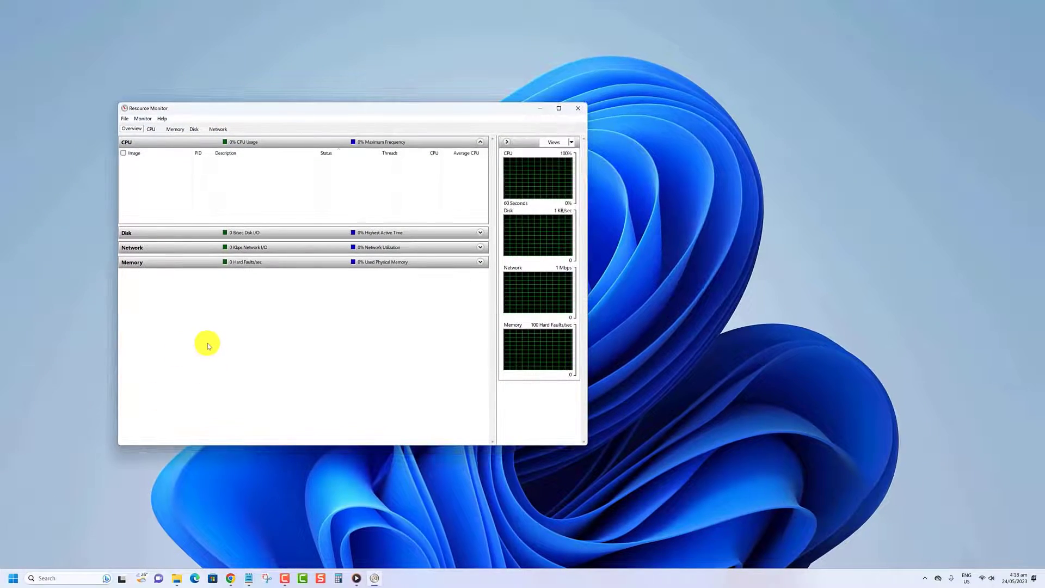
click(577, 108)
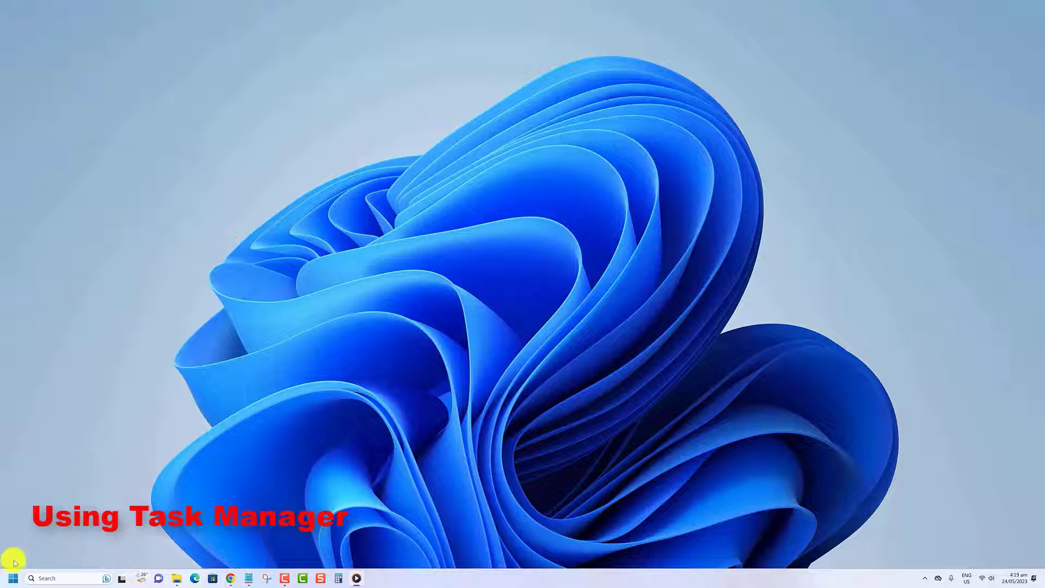
right_click(12, 577)
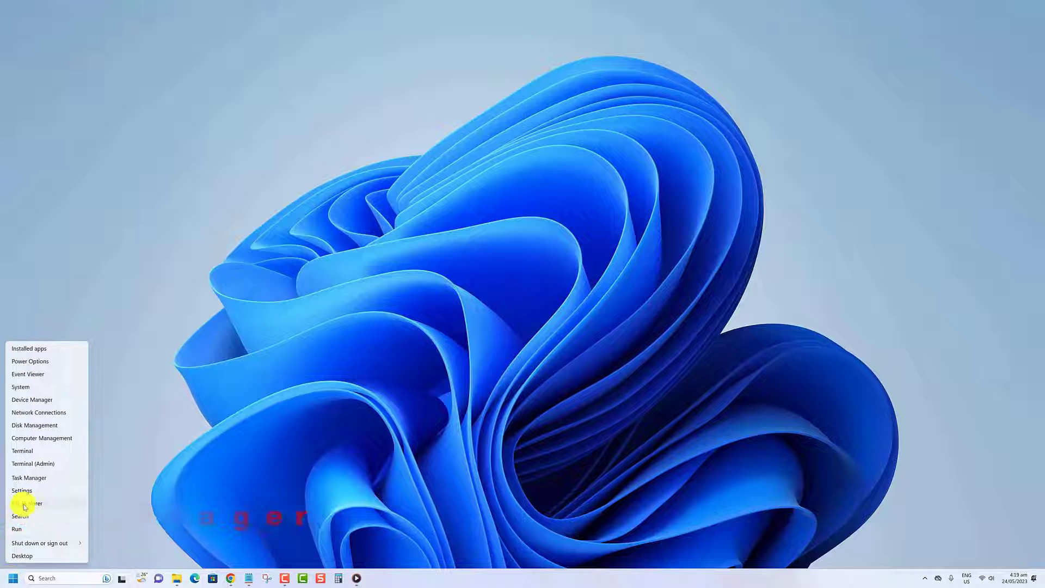
click(28, 477)
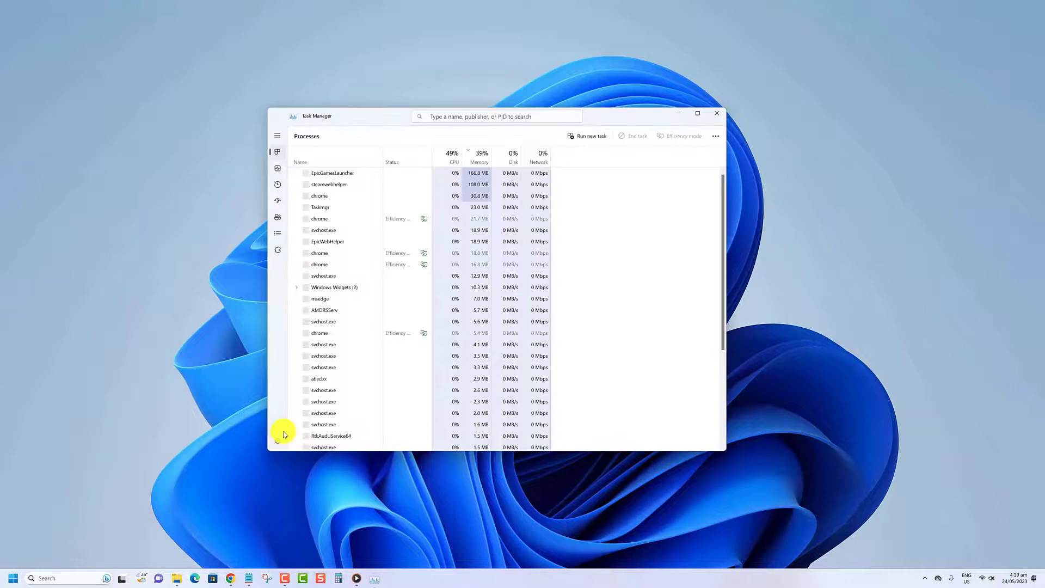
click(697, 112)
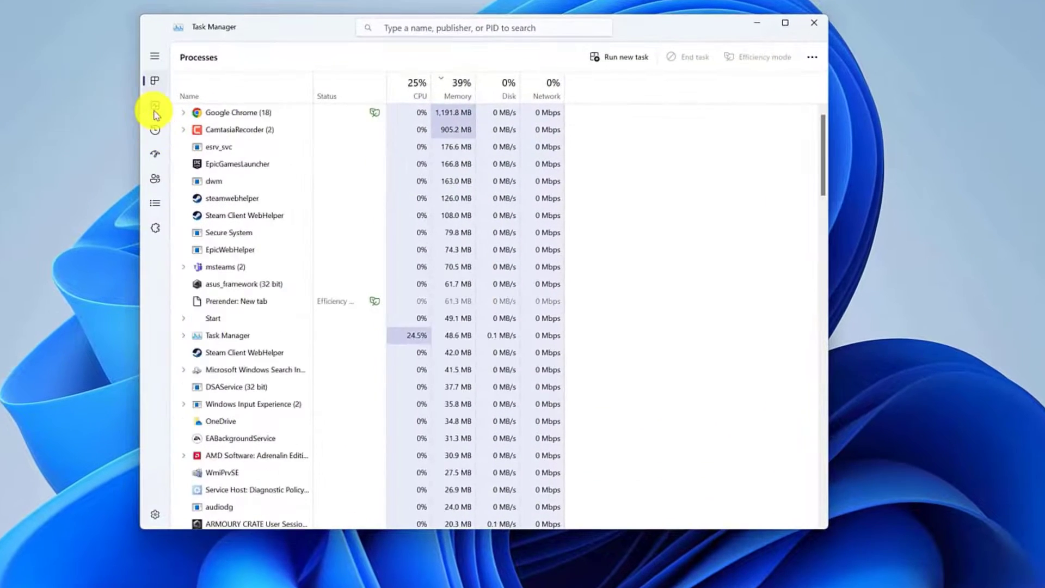
click(154, 104)
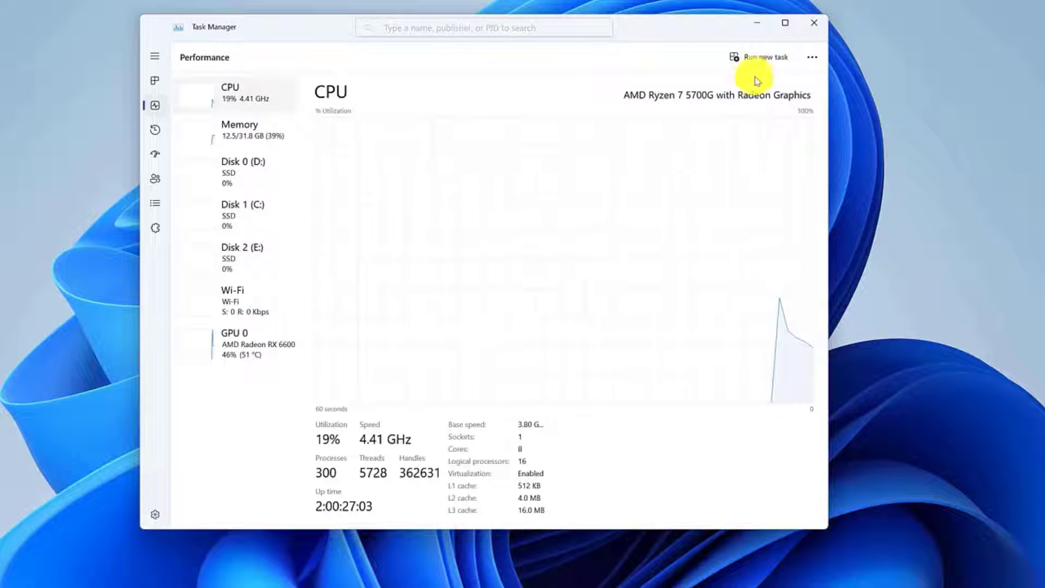
click(811, 58)
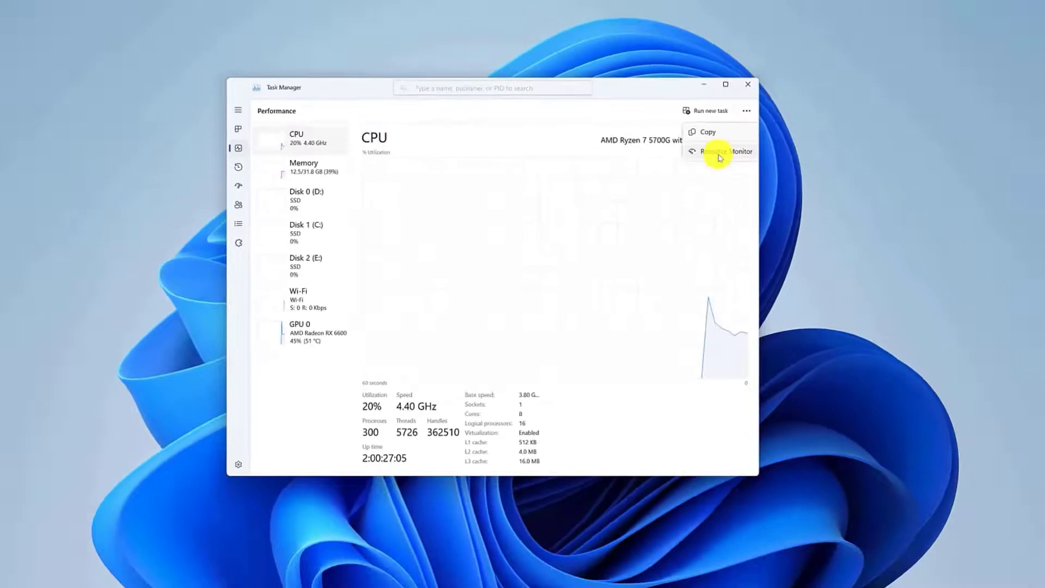
click(722, 151)
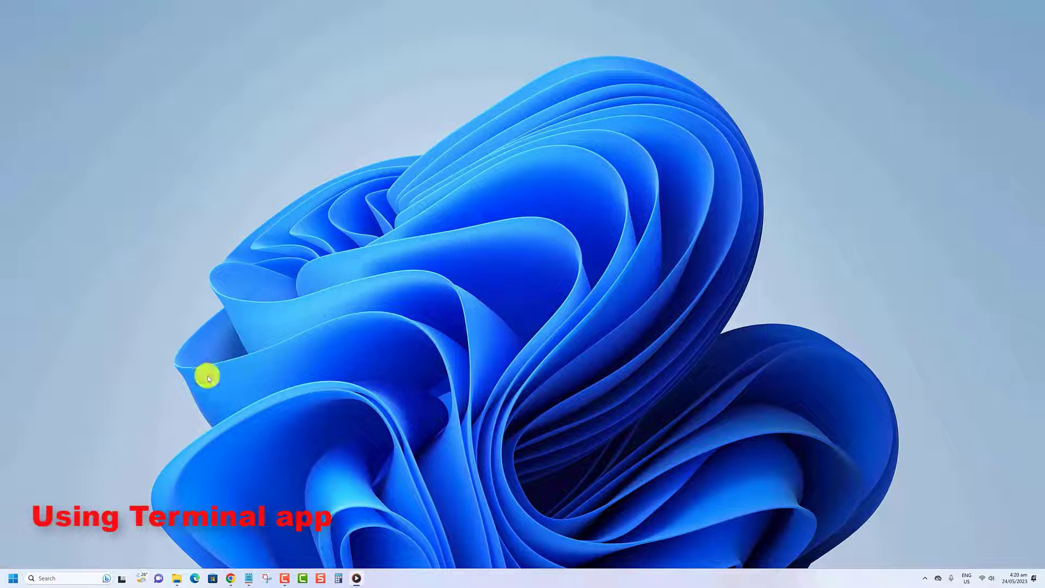
mouse_move(31, 544)
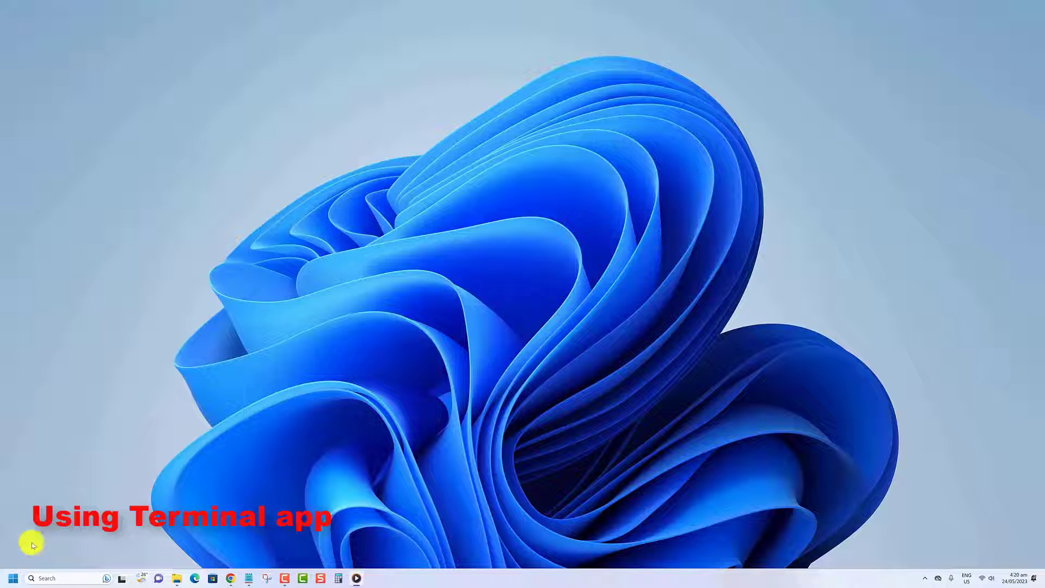
- Launch Terminal from the Start power-user menu and enter resmon in PowerShell
right_click(12, 577)
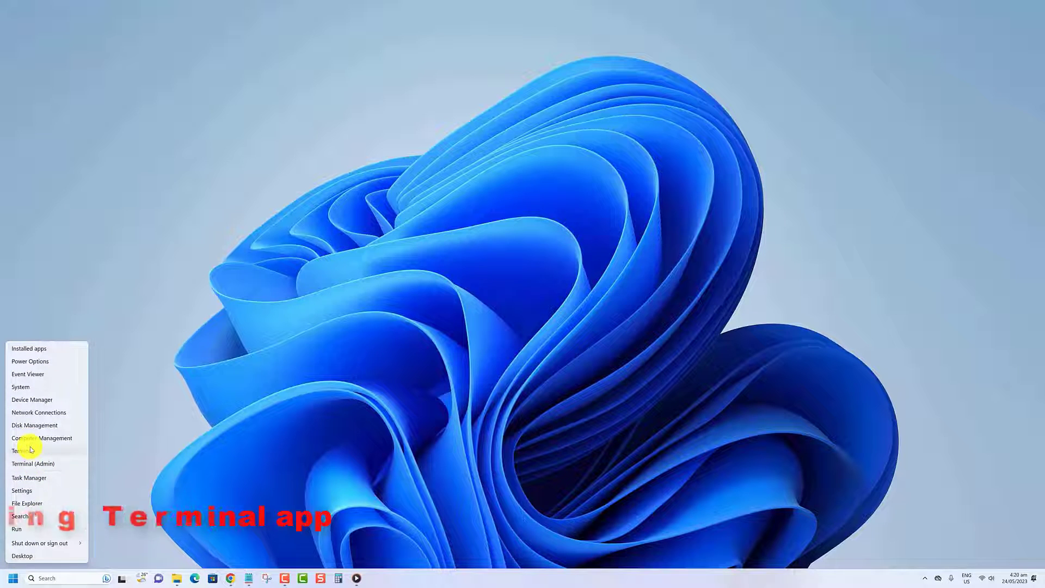
click(20, 451)
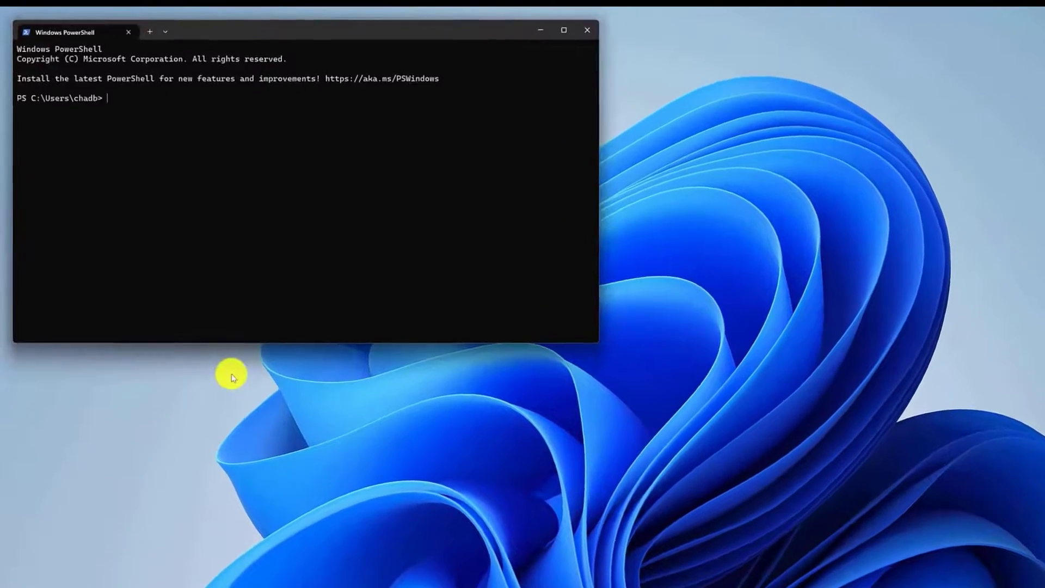
mouse_move(242, 290)
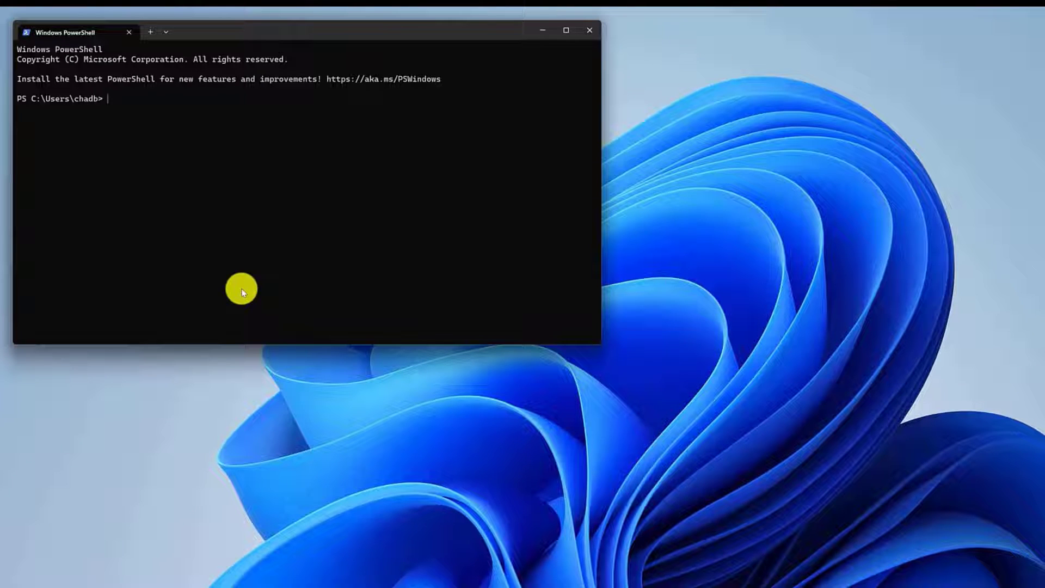
text(resmon.)
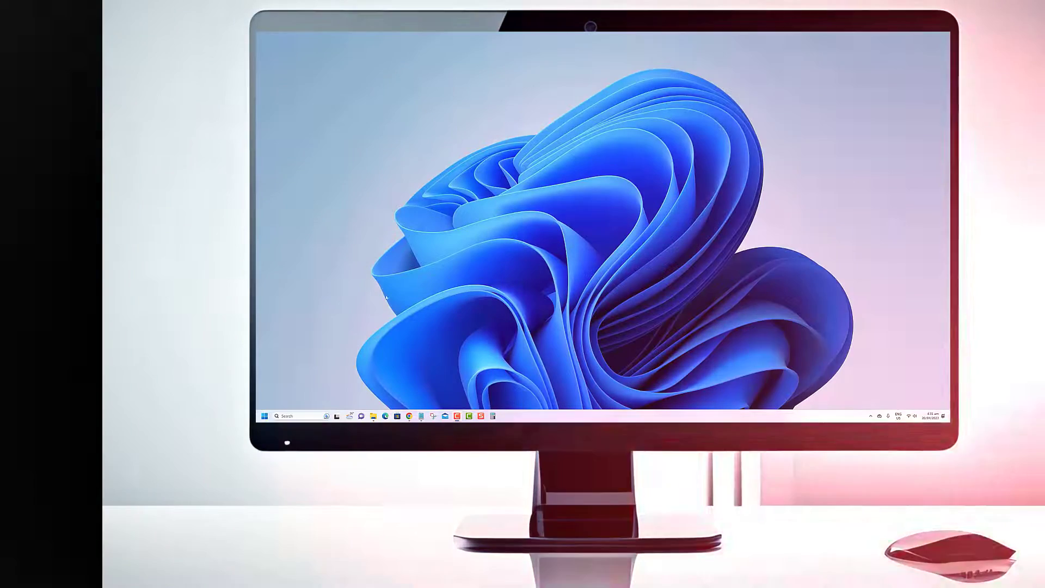
- Reopen Settings and show the Network & internet page with Wi-Fi connected
click(263, 416)
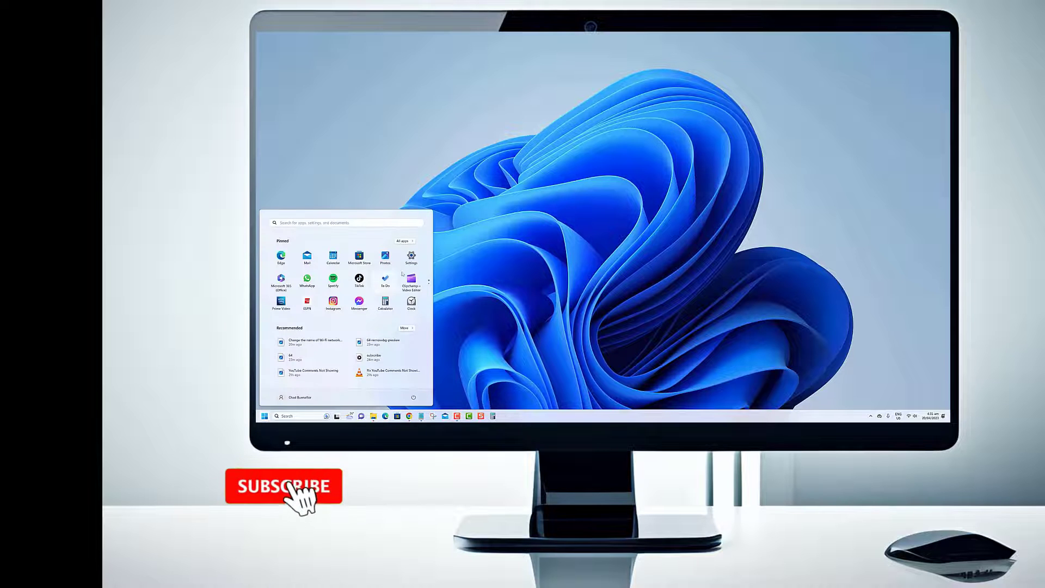
click(411, 257)
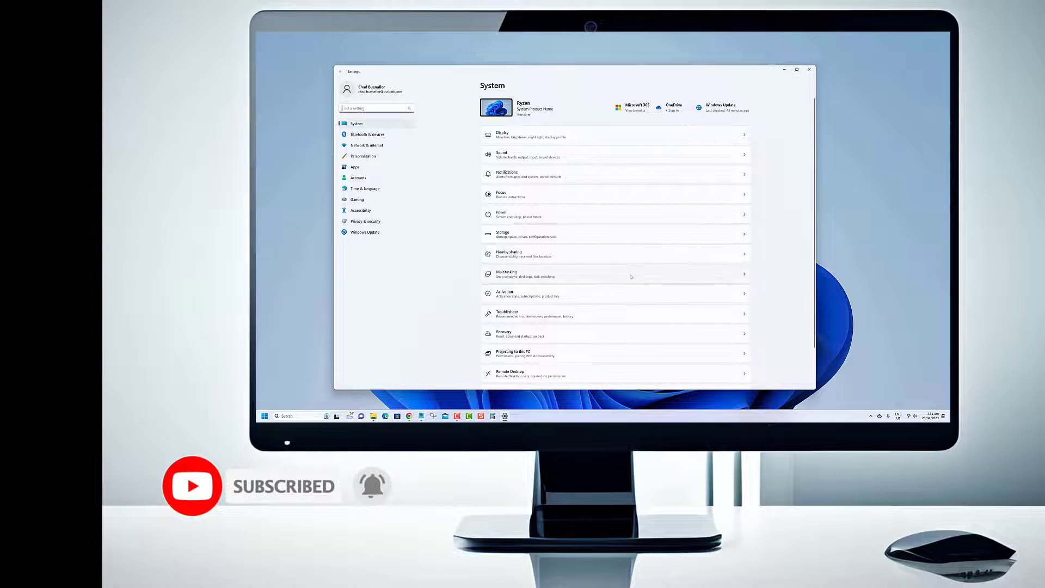
scroll(down, 3)
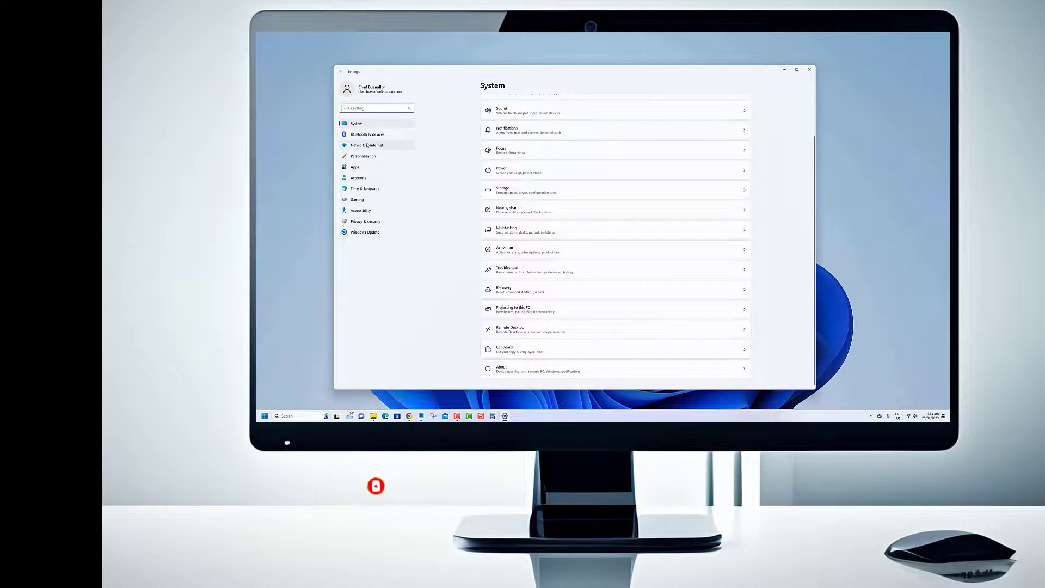
click(367, 145)
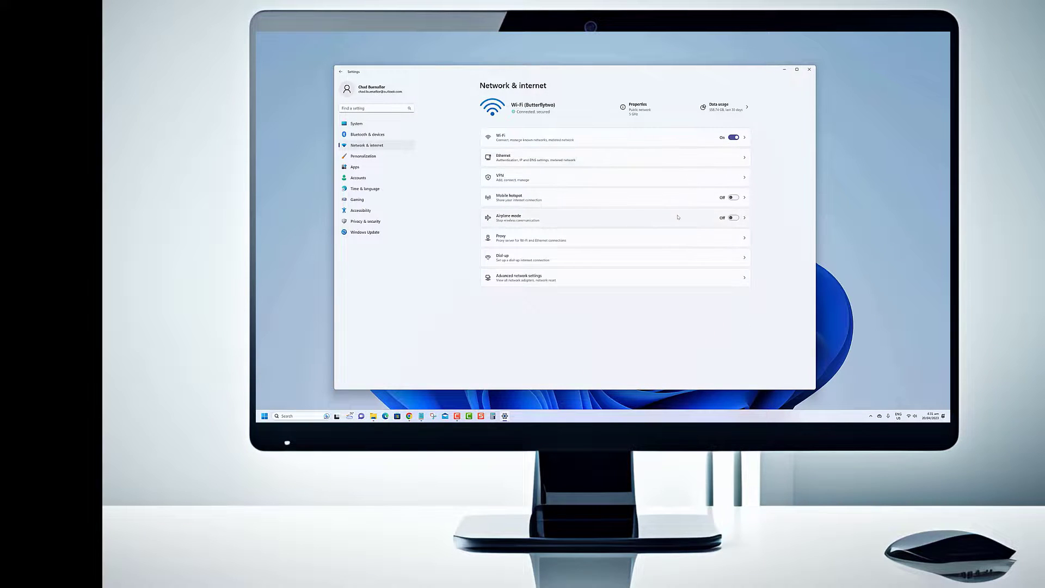